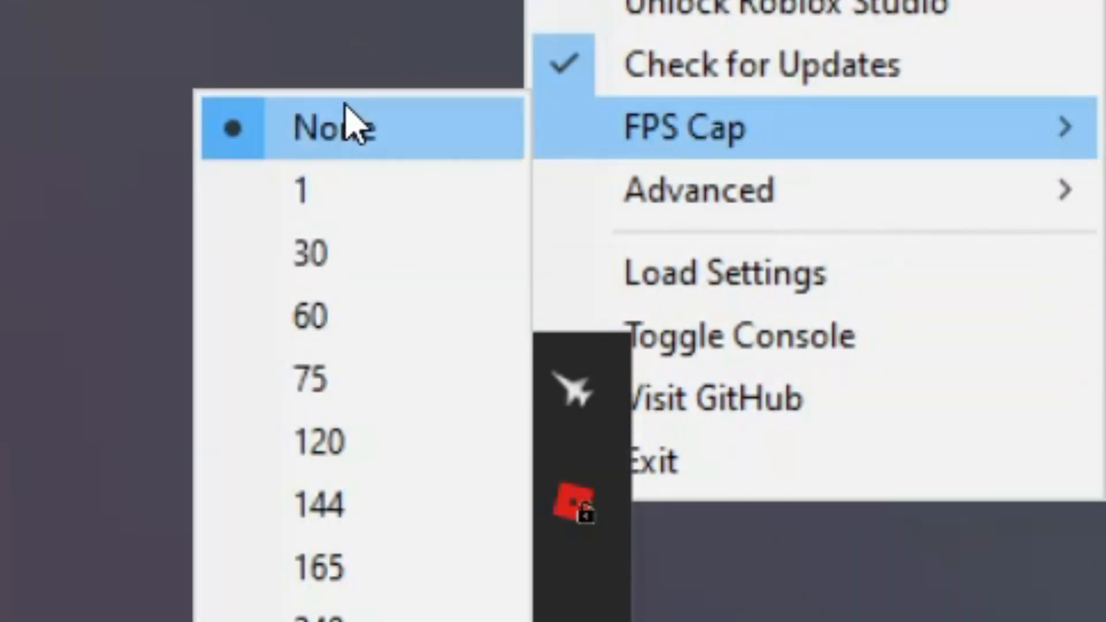
{"action": "mouse_move", "coordinate": [318, 191]}
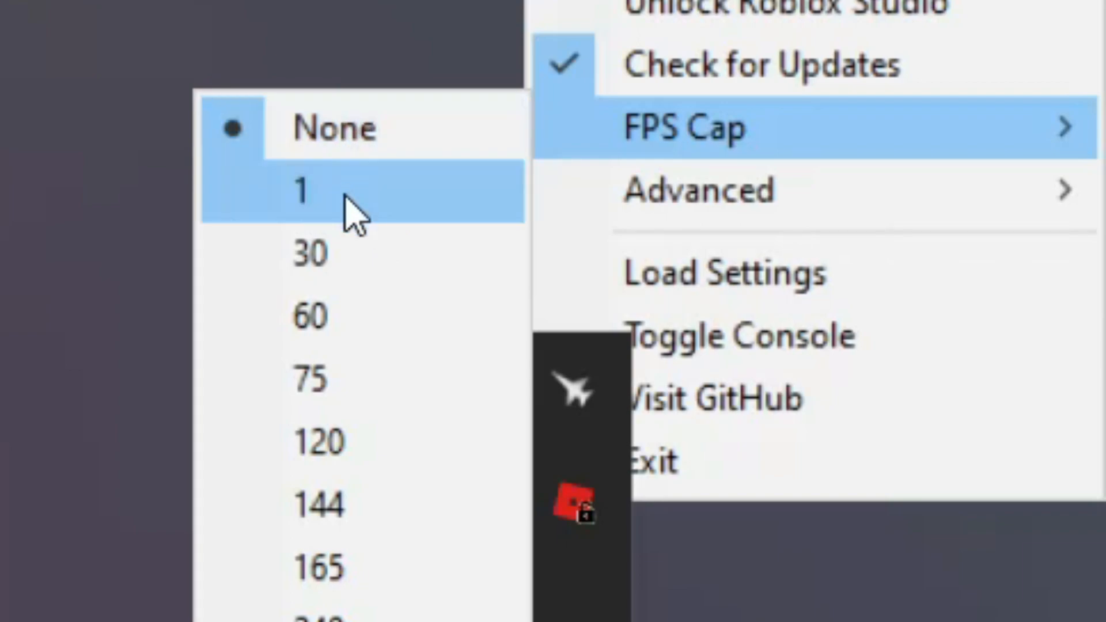
{"action": "mouse_move", "coordinate": [332, 233]}
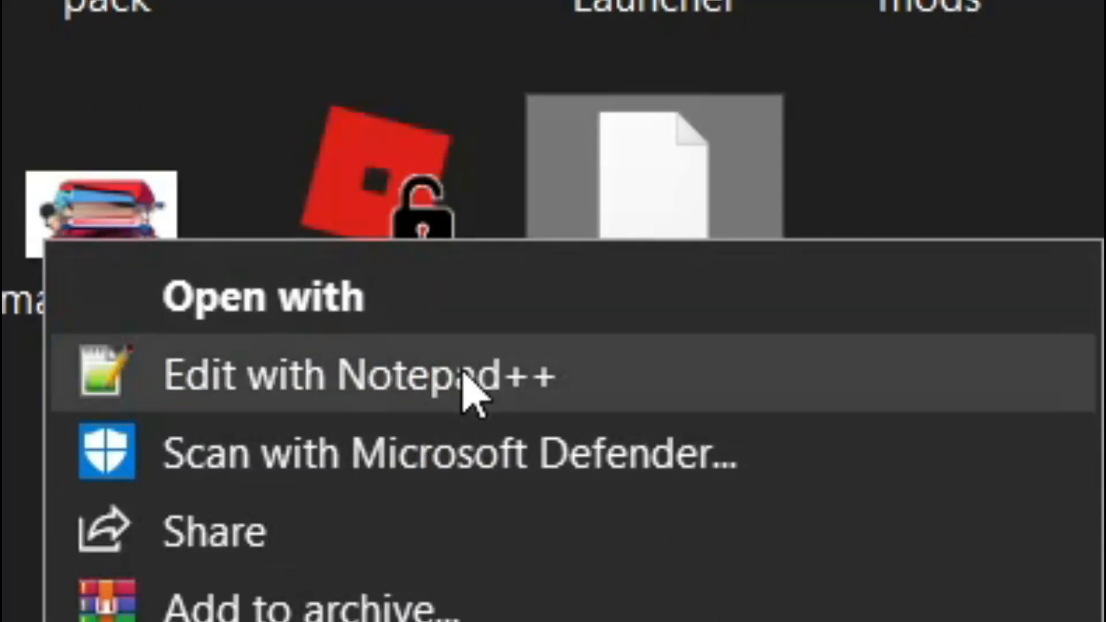
Open the unlocker settings file in Notepad++ to view the FPSCapValues and FPSCap lines
{"action": "left_click", "coordinate": [361, 373]}
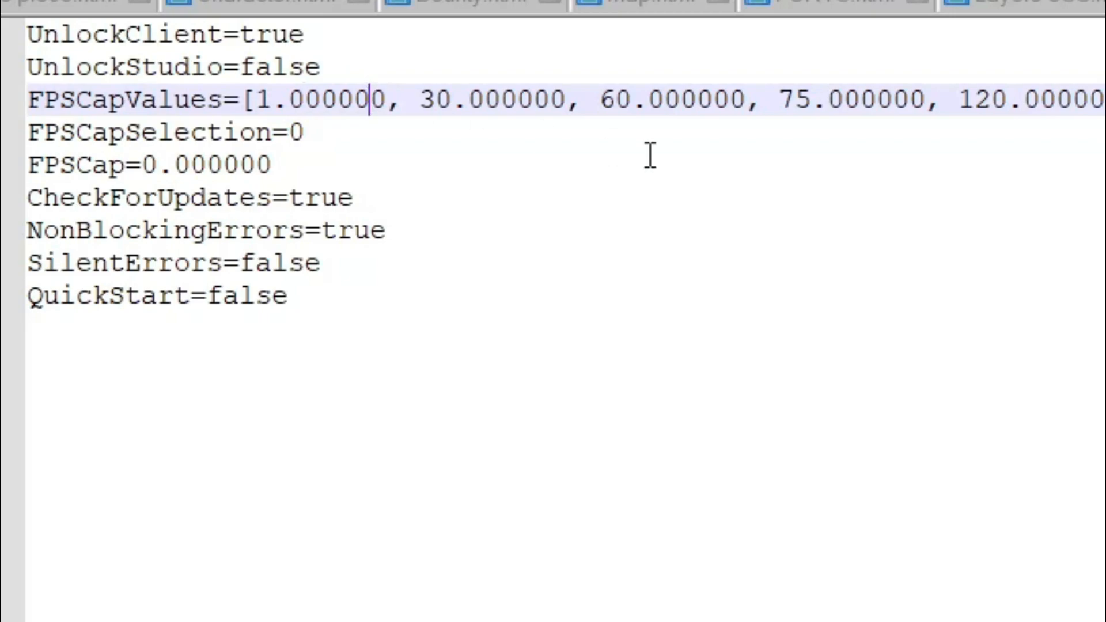
{"action": "left_click", "coordinate": [501, 98]}
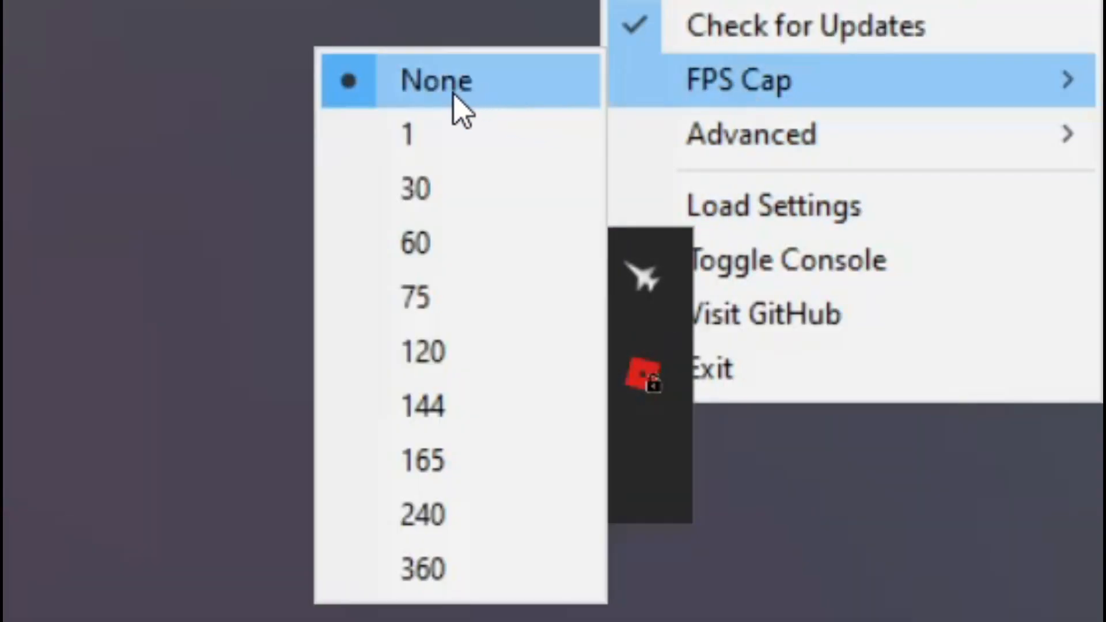
Choose 1 from the unlocker's FPS Cap menu
{"action": "left_click", "coordinate": [436, 80]}
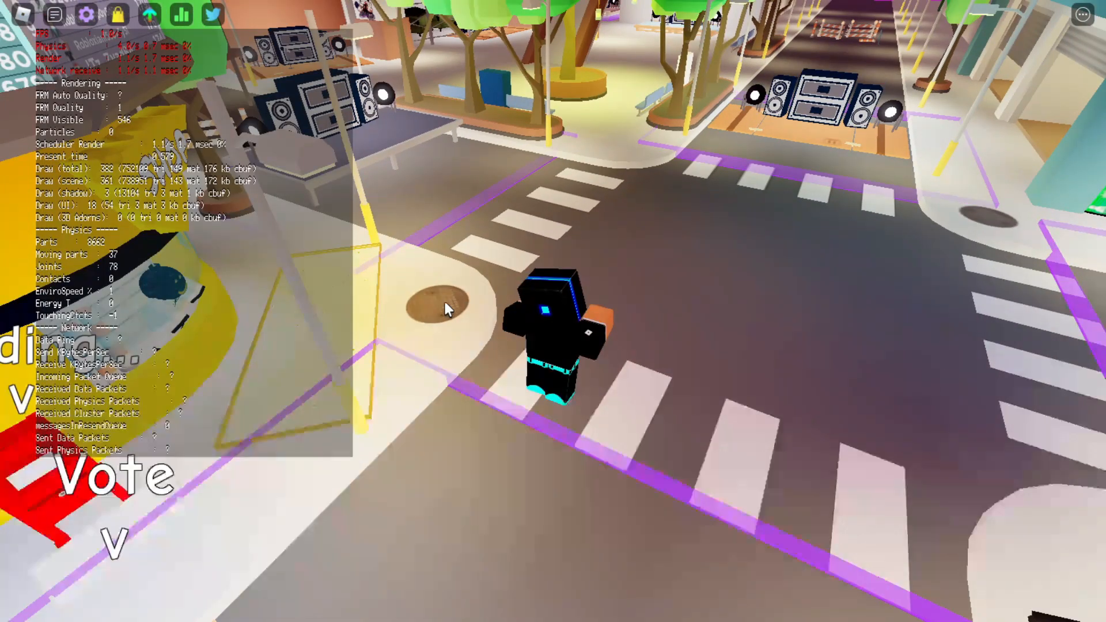
{"action": "mouse_move", "coordinate": [740, 332]}
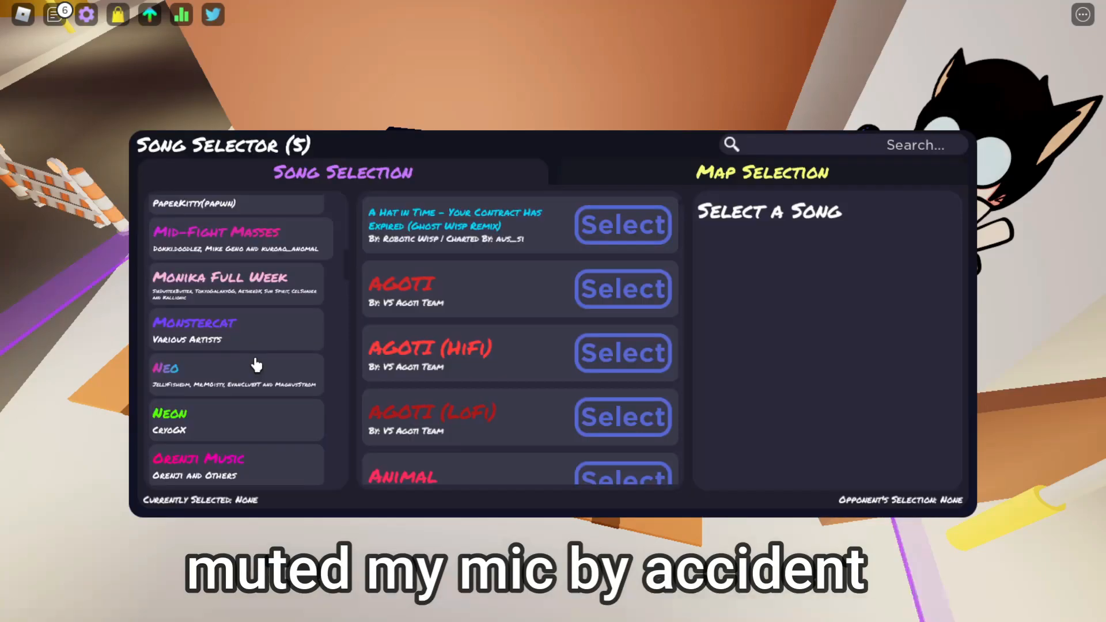
{"action": "scroll", "scroll_direction": "up", "scroll_amount": 3}
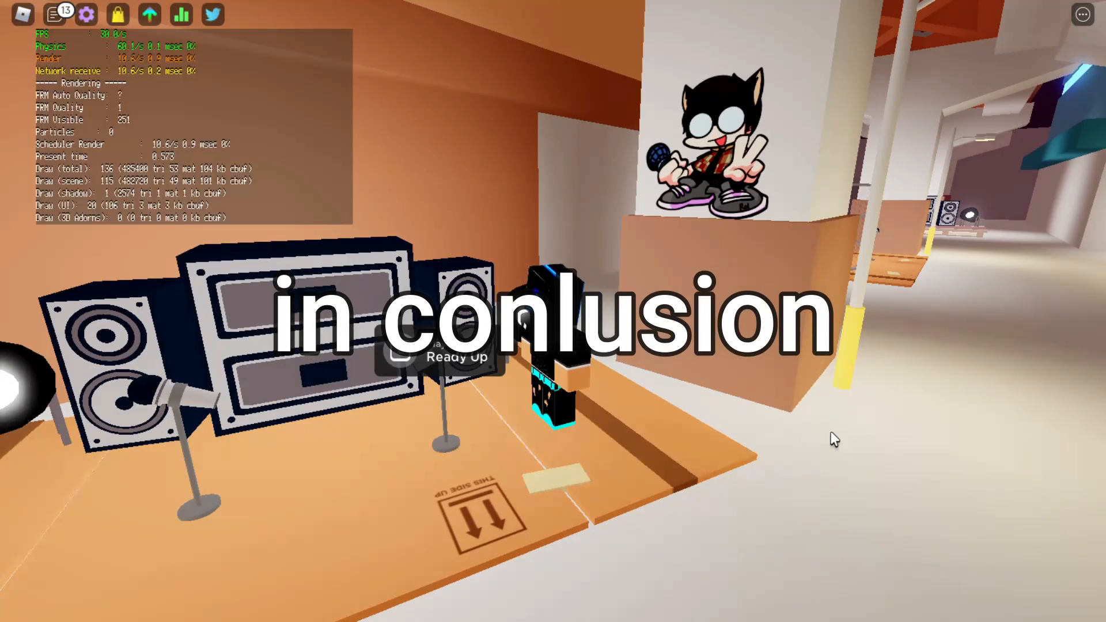
Ready Up at the Funky Friday stage, bringing up the Waiting dialog with Play Solo
{"action": "left_click", "coordinate": [443, 355]}
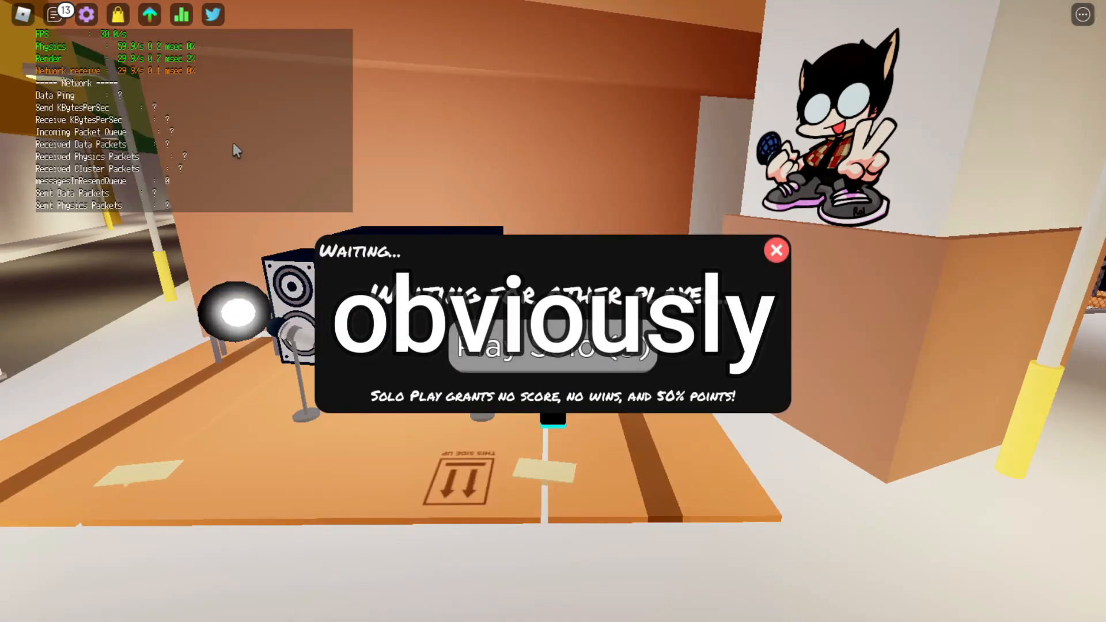
{"action": "left_click", "coordinate": [54, 14]}
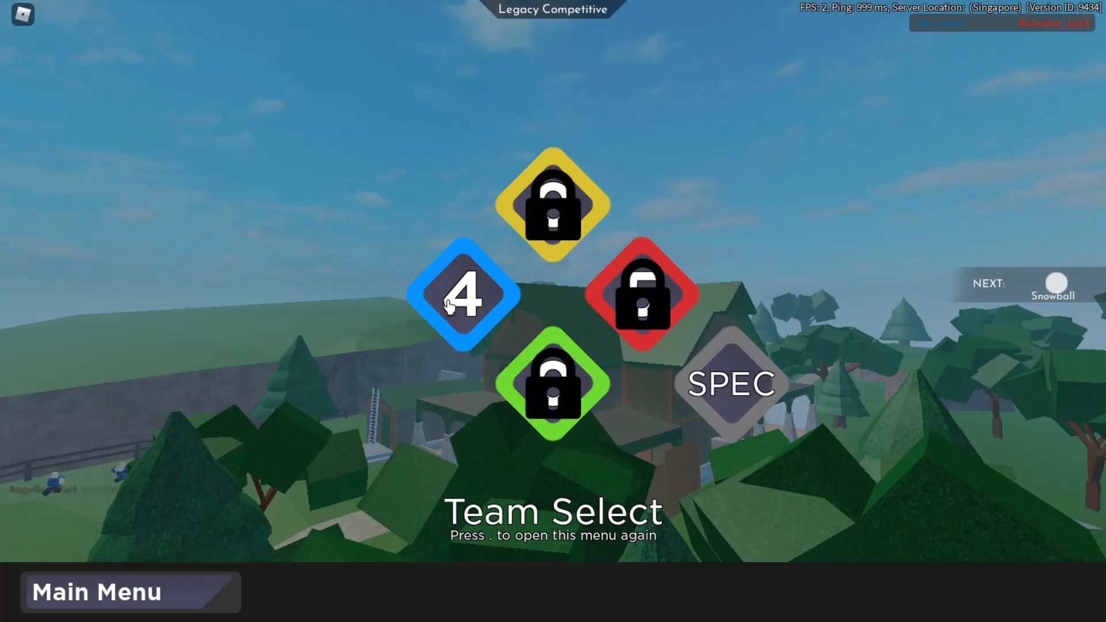
Join the blue team on Team Select and deploy holding a Deagle
{"action": "left_click", "coordinate": [730, 385]}
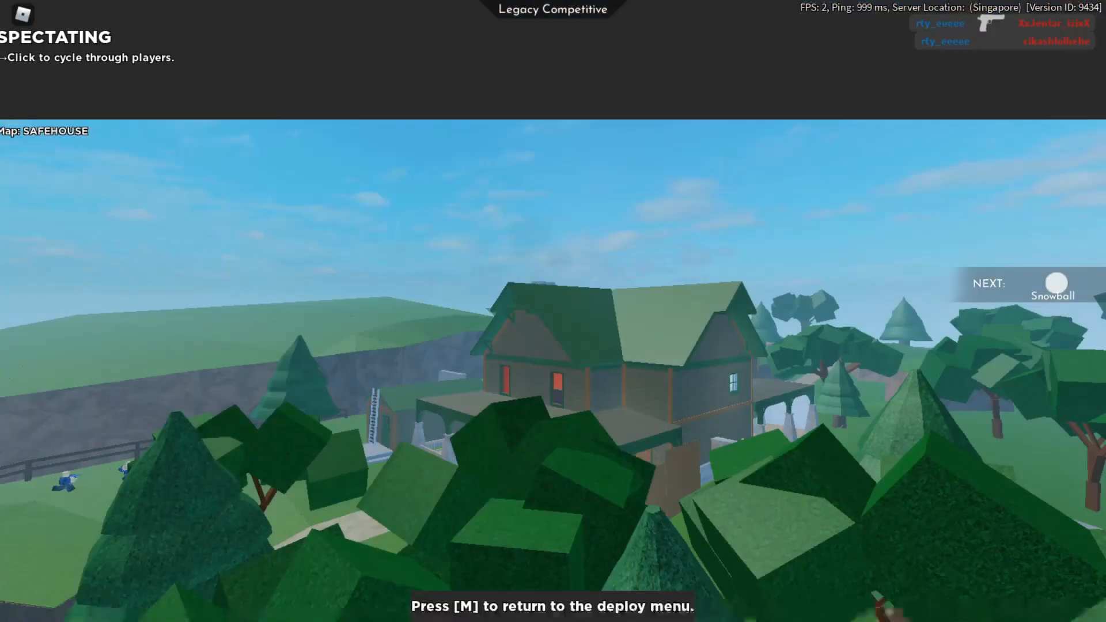
{"action": "key", "text": "m"}
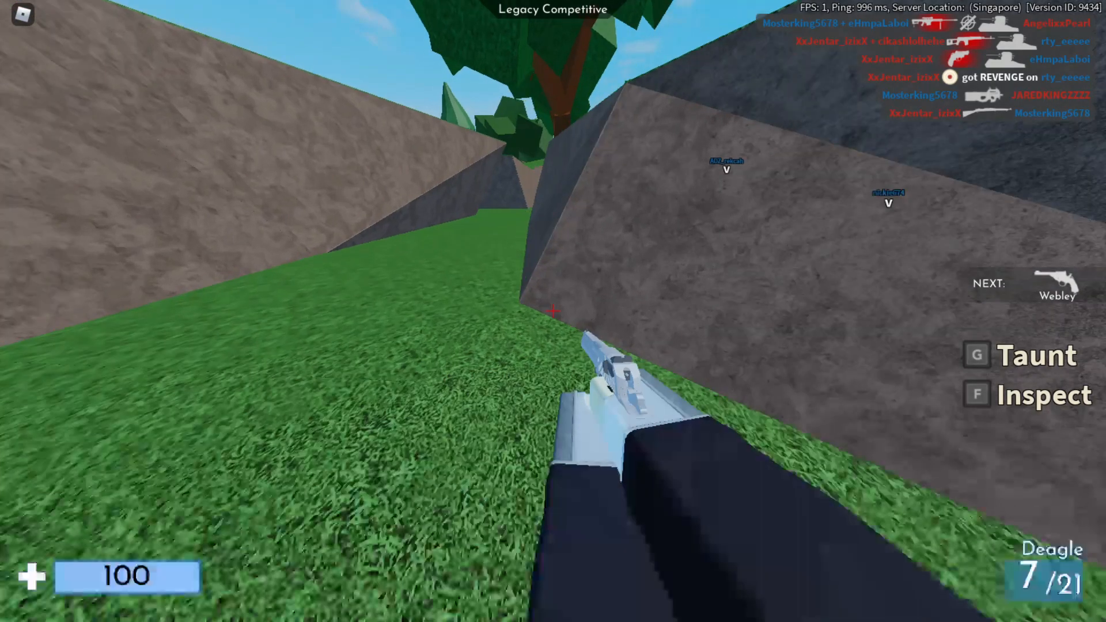
Open the Taunt menu with G, then cancel it with Q
{"action": "key", "text": "g"}
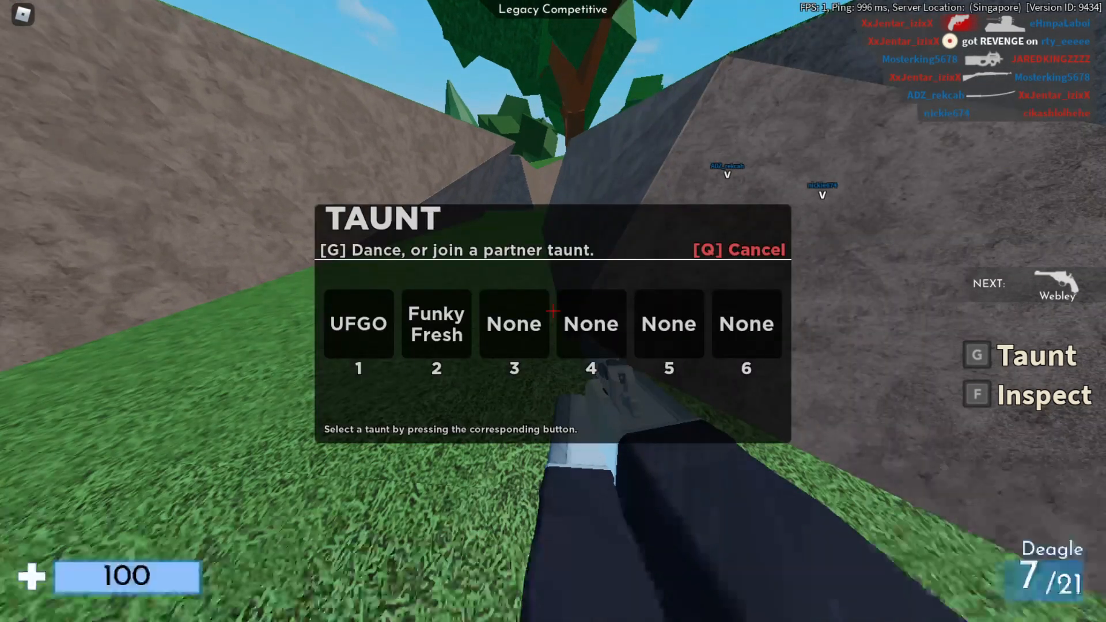
{"action": "key", "text": "q"}
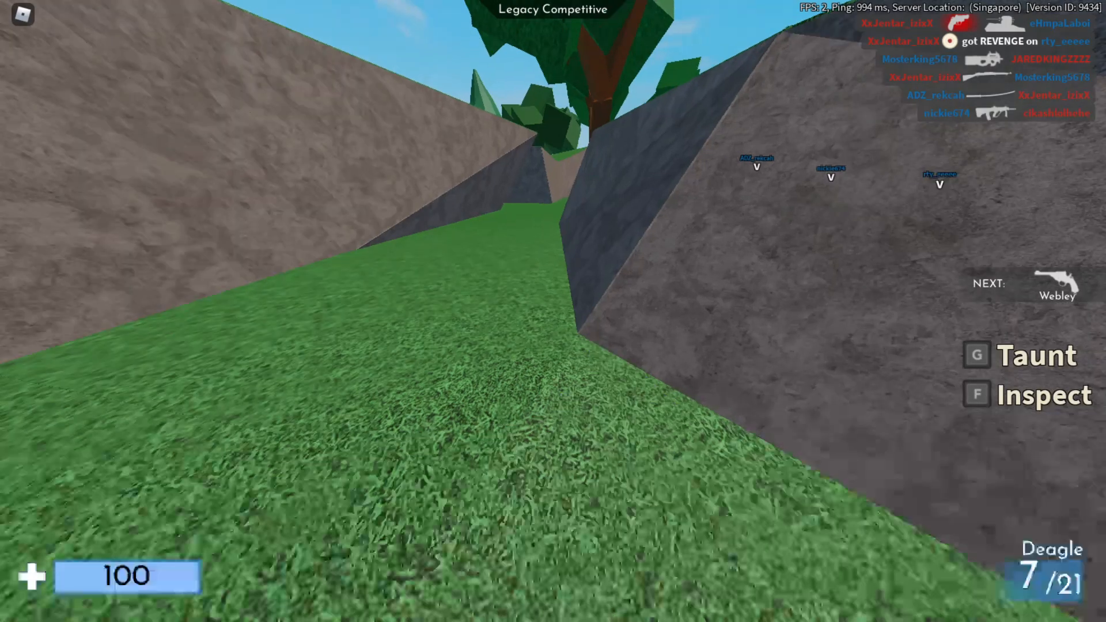